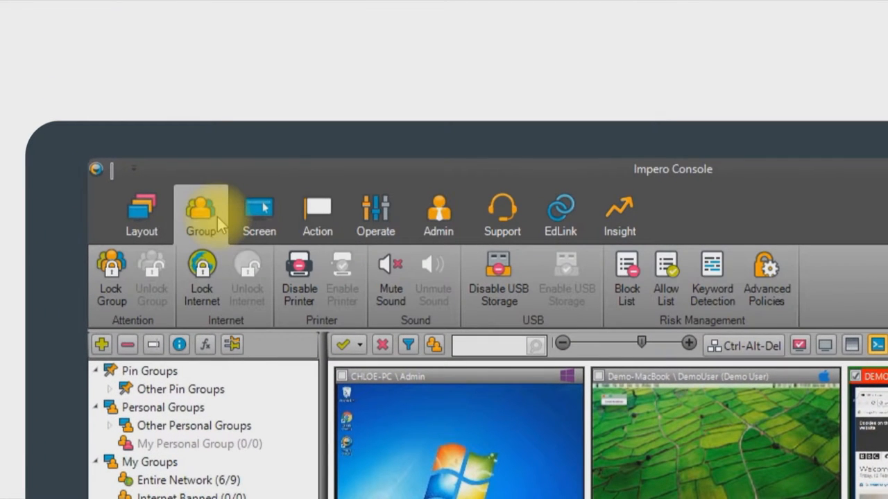
Browse the restriction and screen-broadcasting tools, then switch the ribbon to Admin tools.
{"action": "left_click", "coordinate": [258, 215]}
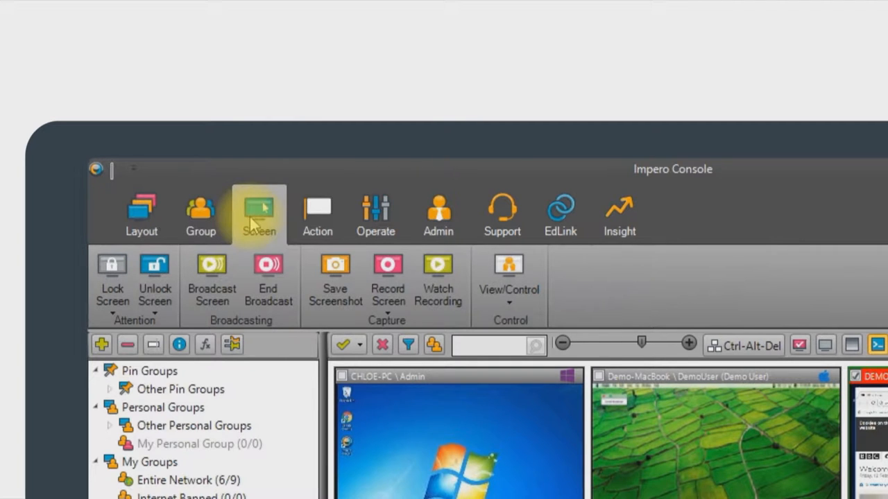
{"action": "left_click", "coordinate": [200, 214]}
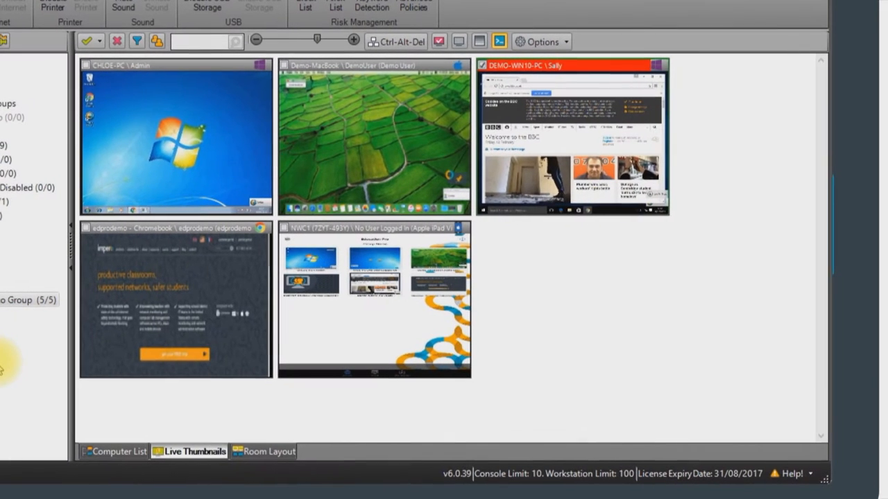
{"action": "mouse_move", "coordinate": [175, 405]}
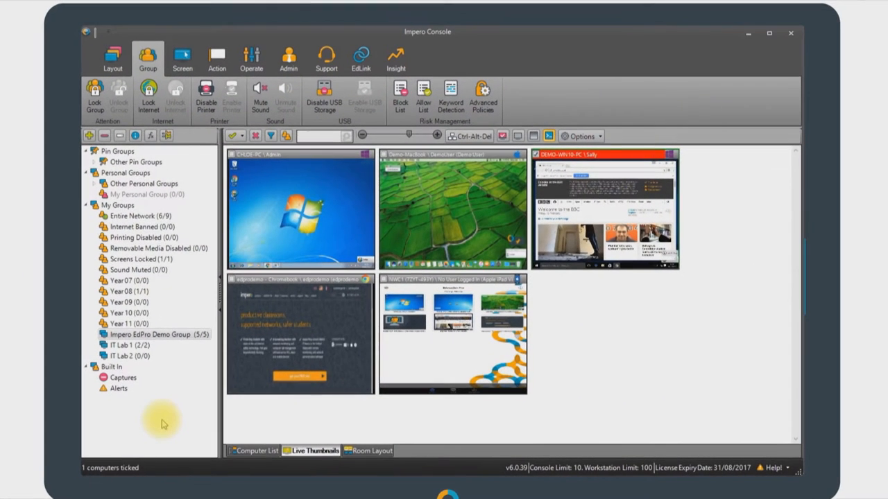
{"action": "left_click", "coordinate": [289, 59]}
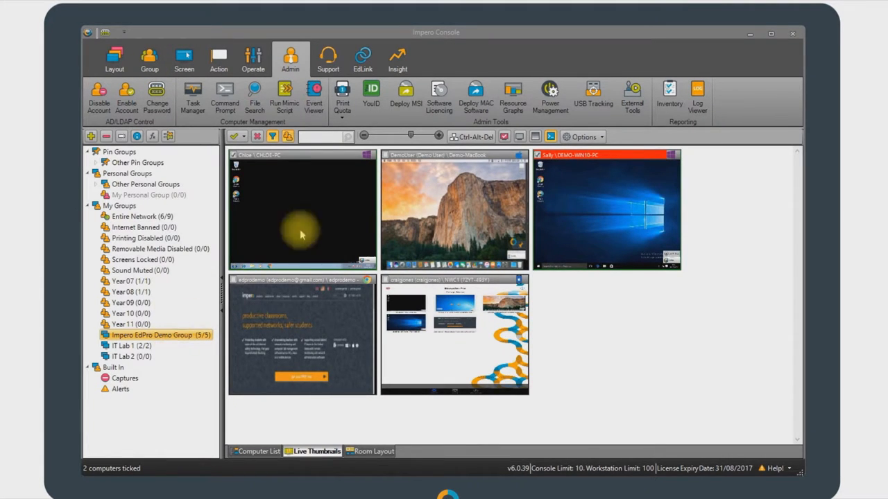
Open Power Management for the Impero EdPro Demo Group from Admin Tools.
{"action": "left_click", "coordinate": [550, 95]}
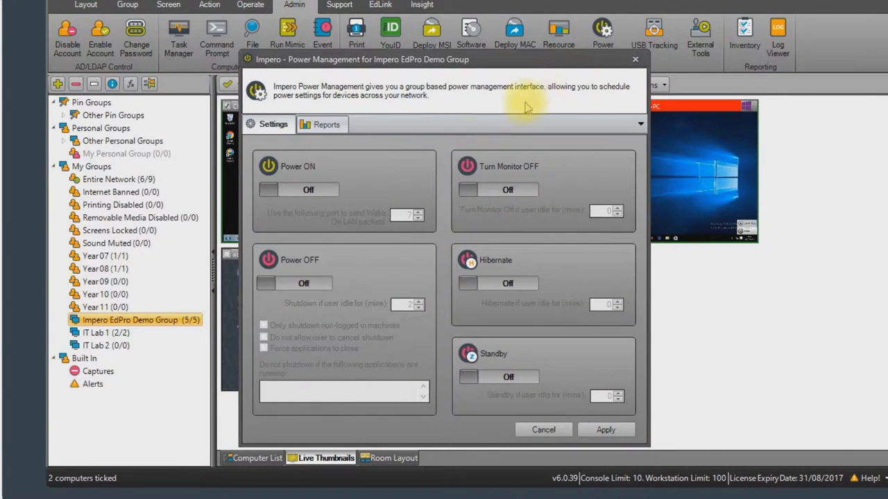
{"action": "mouse_move", "coordinate": [399, 149]}
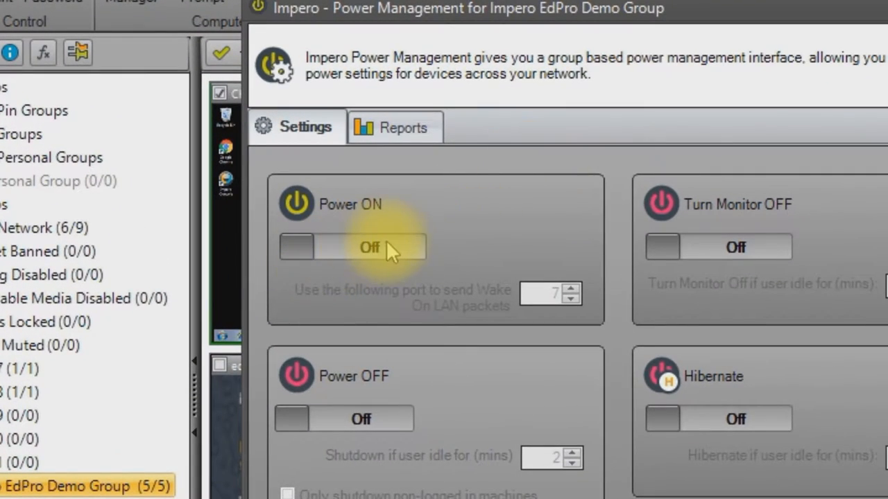
Turn on the Power ON policy, scheduled Monday–Friday 6:00–7:00.
{"action": "left_click", "coordinate": [370, 247]}
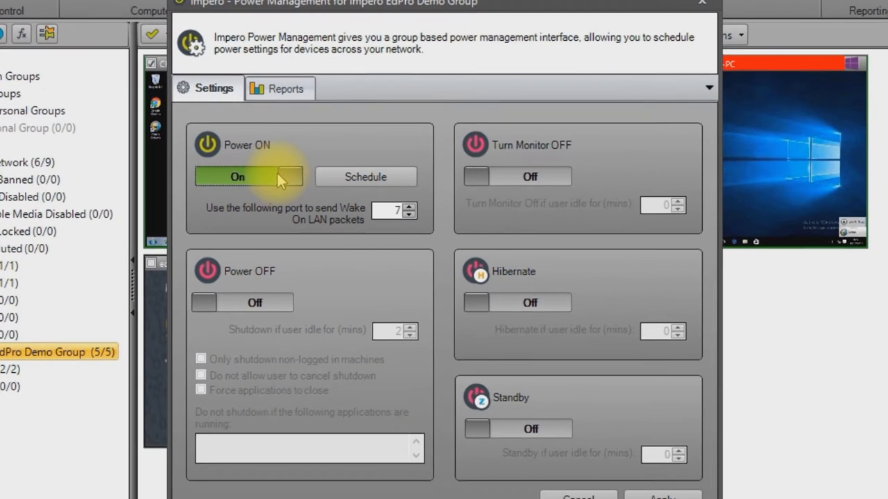
{"action": "left_click", "coordinate": [365, 176]}
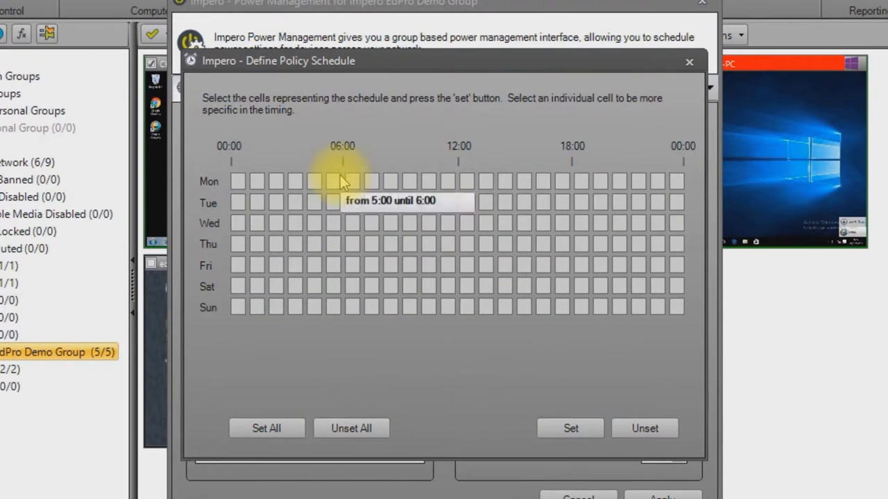
{"action": "left_click", "coordinate": [351, 180]}
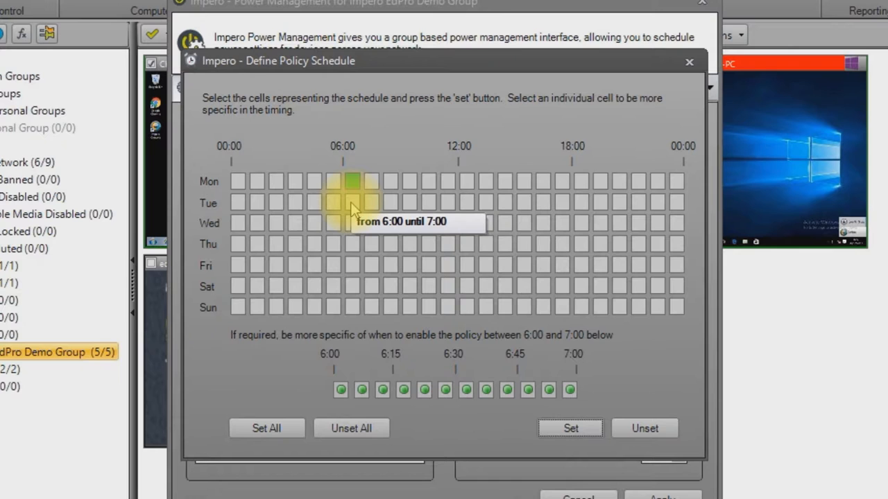
{"action": "left_click", "coordinate": [570, 428]}
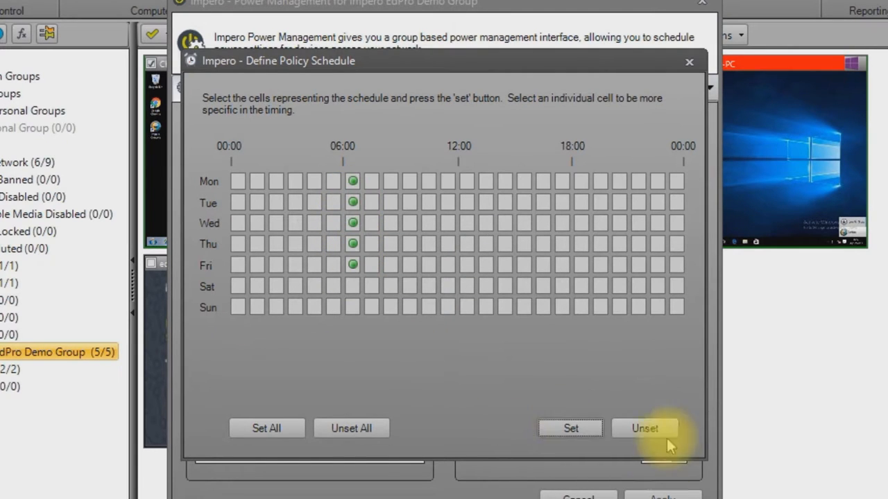
{"action": "left_click", "coordinate": [689, 61]}
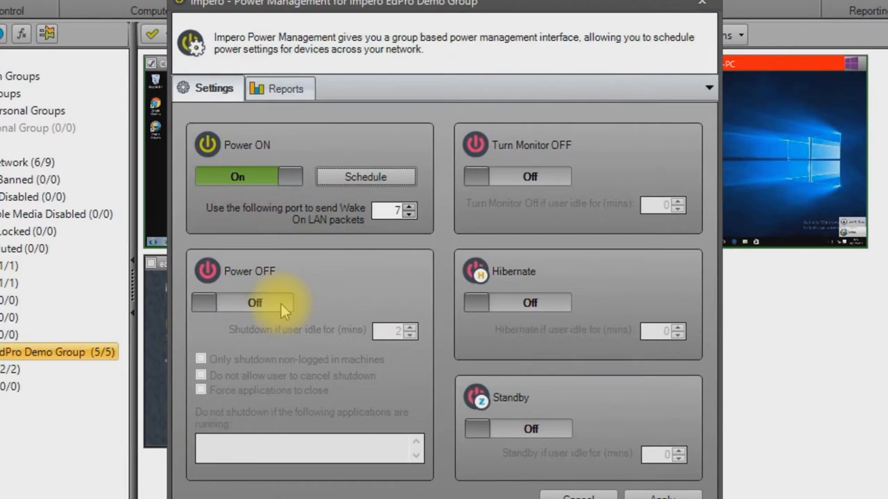
Enable Power OFF scheduled Monday–Friday 18:00–19:00, then switch Power ON back off.
{"action": "left_click", "coordinate": [237, 303]}
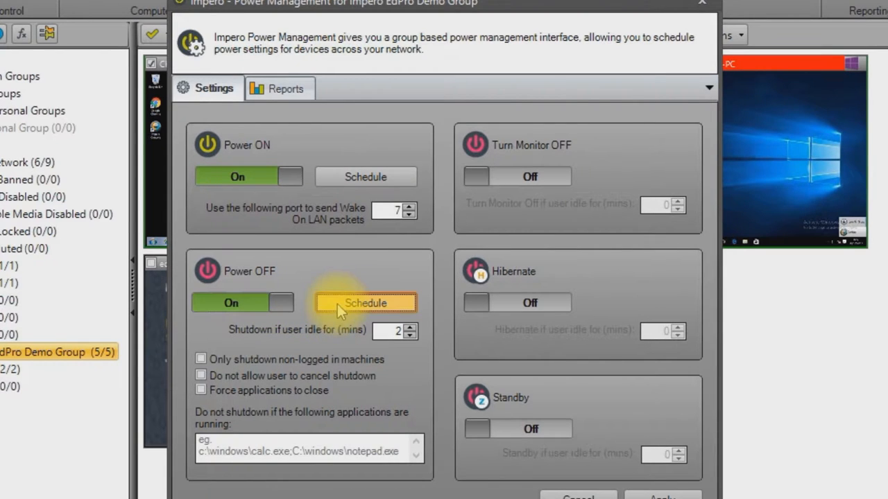
{"action": "left_click", "coordinate": [365, 303]}
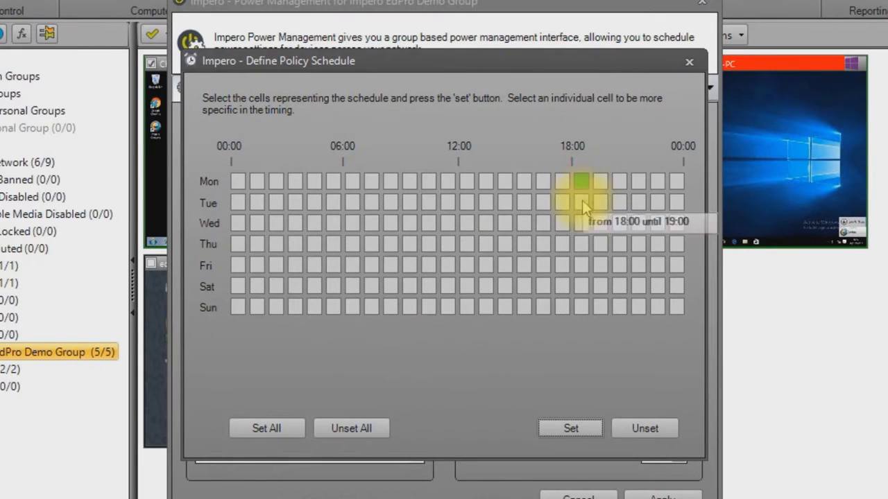
{"action": "left_click", "coordinate": [571, 427]}
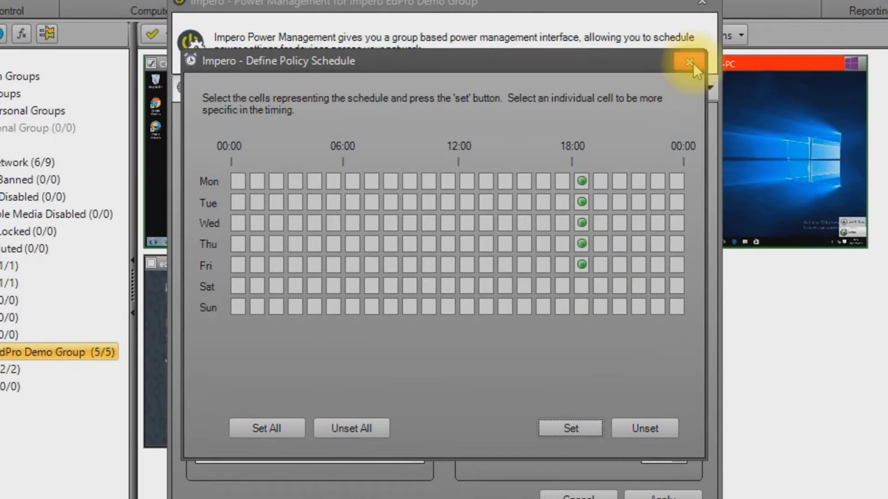
{"action": "left_click", "coordinate": [690, 62]}
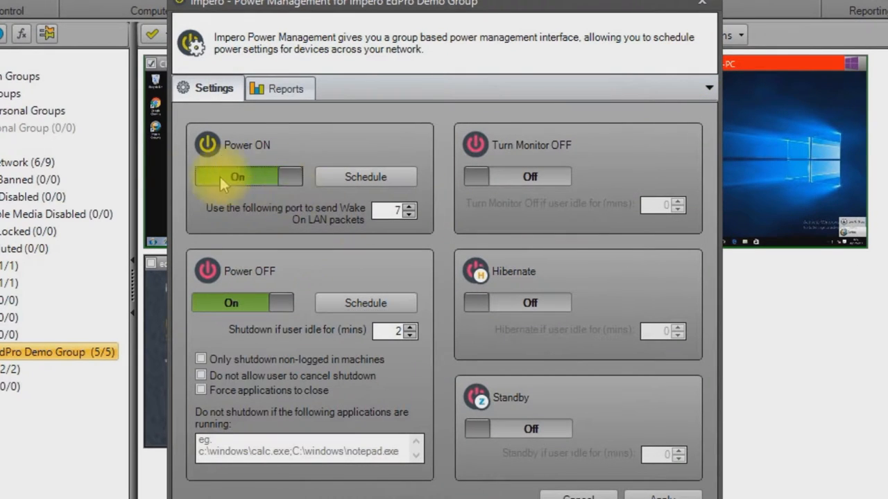
{"action": "left_click", "coordinate": [231, 303]}
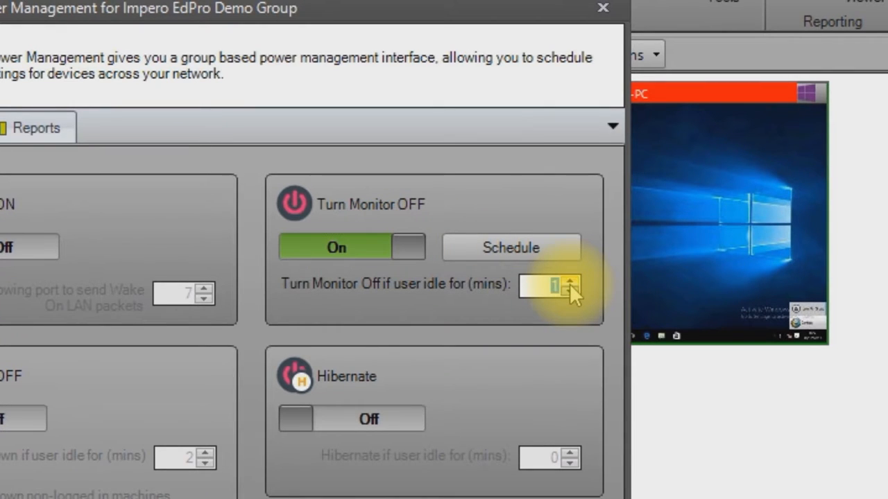
Raise the monitor-off idle time to 2 minutes, then switch Turn Monitor OFF off.
{"action": "left_click", "coordinate": [570, 281]}
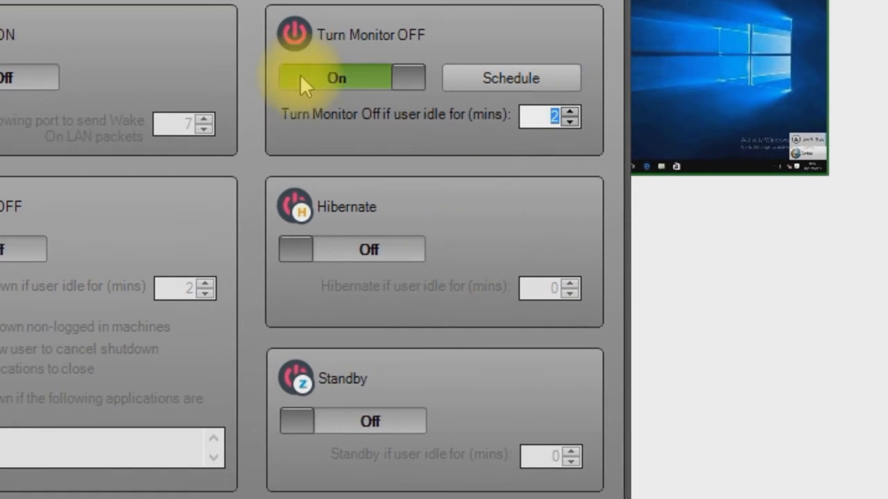
{"action": "left_click", "coordinate": [352, 77]}
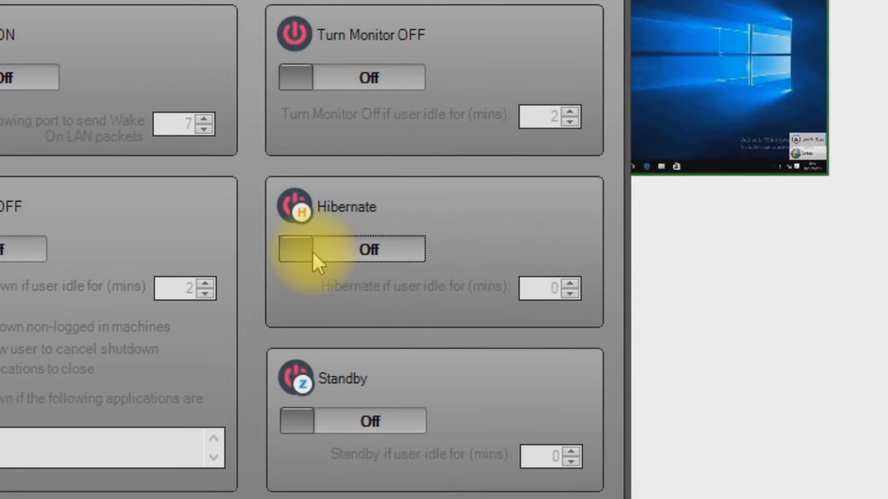
{"action": "scroll", "scroll_direction": "down", "scroll_amount": 3}
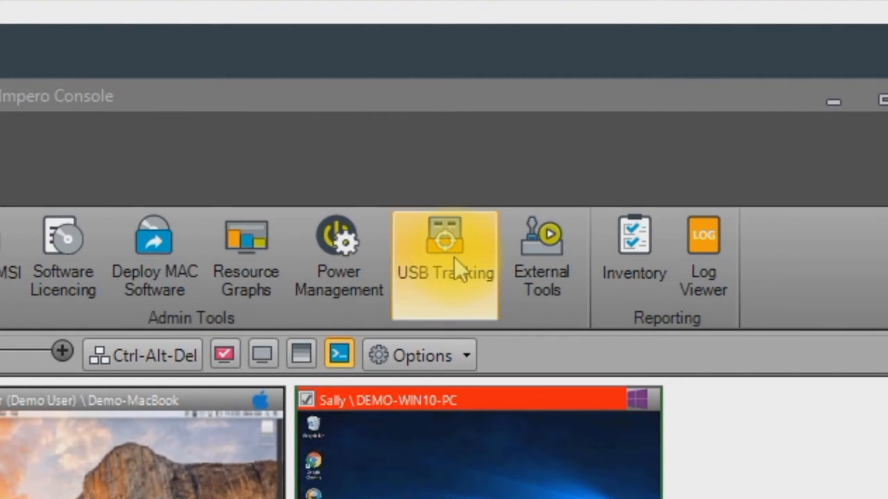
Open SentryStick USB device tracking and select the Impero EdPro Demo Group.
{"action": "left_click", "coordinate": [444, 265]}
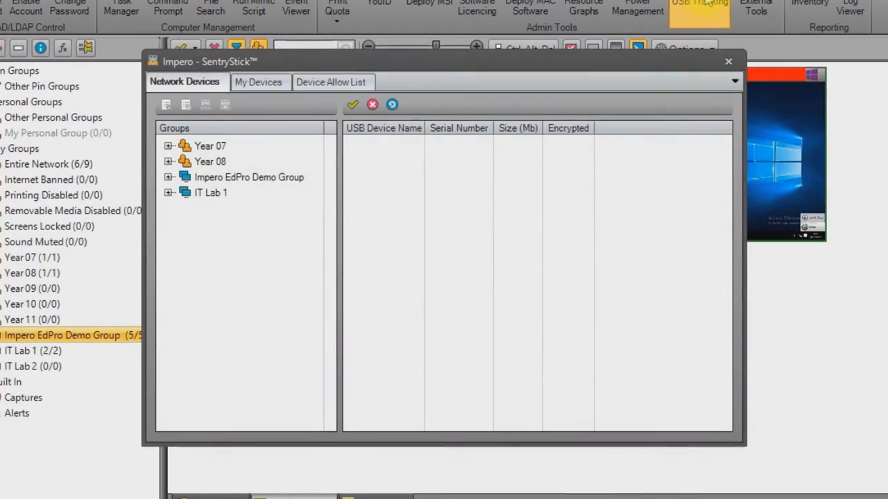
{"action": "left_click", "coordinate": [248, 177]}
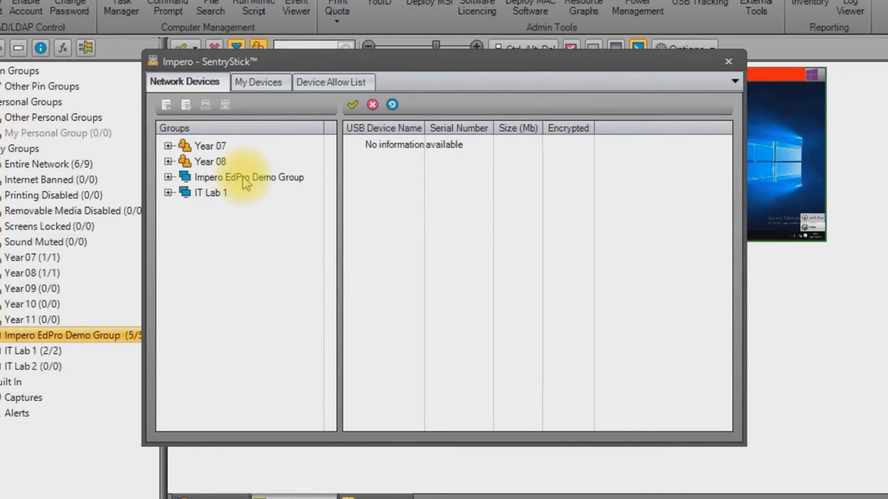
{"action": "left_click", "coordinate": [248, 177]}
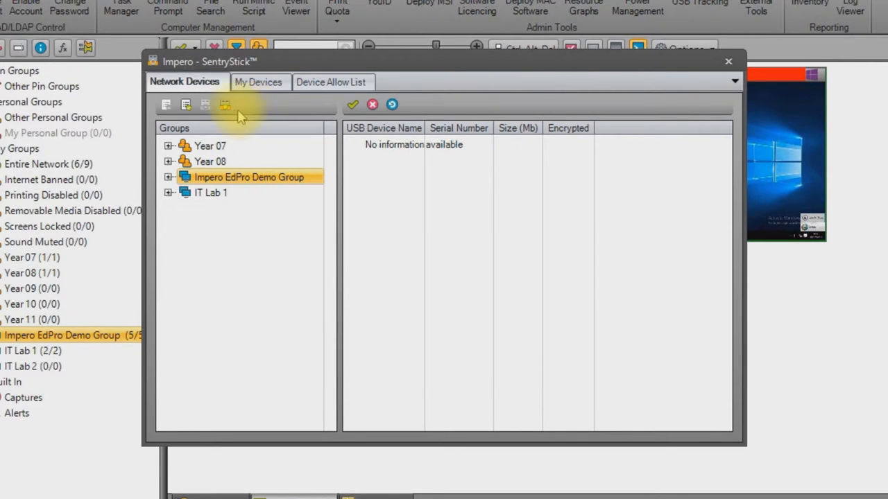
{"action": "mouse_move", "coordinate": [225, 104]}
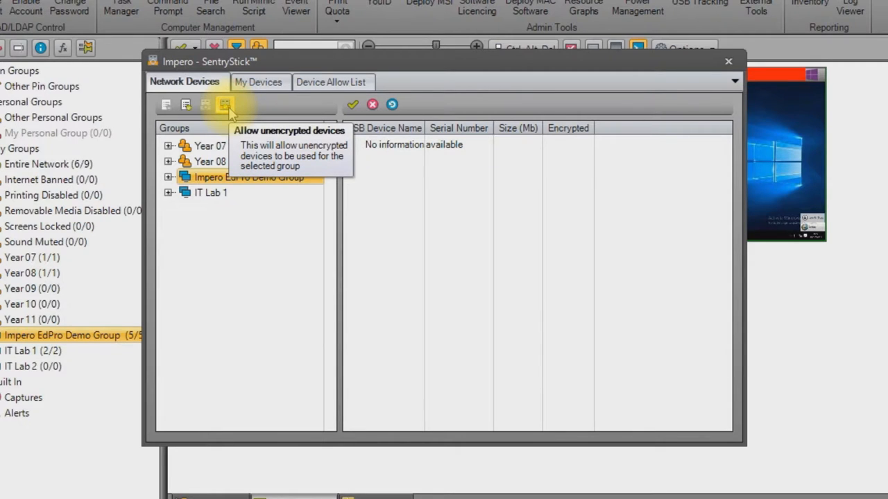
{"action": "mouse_move", "coordinate": [186, 104]}
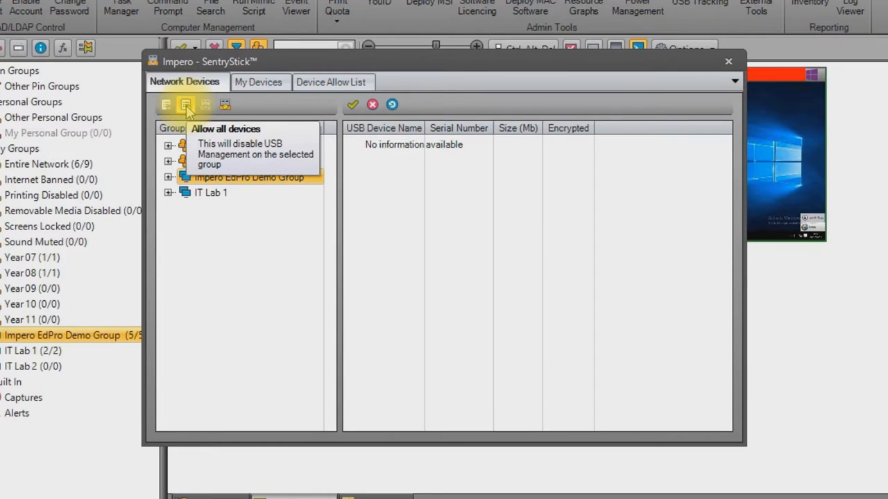
{"action": "mouse_move", "coordinate": [224, 104]}
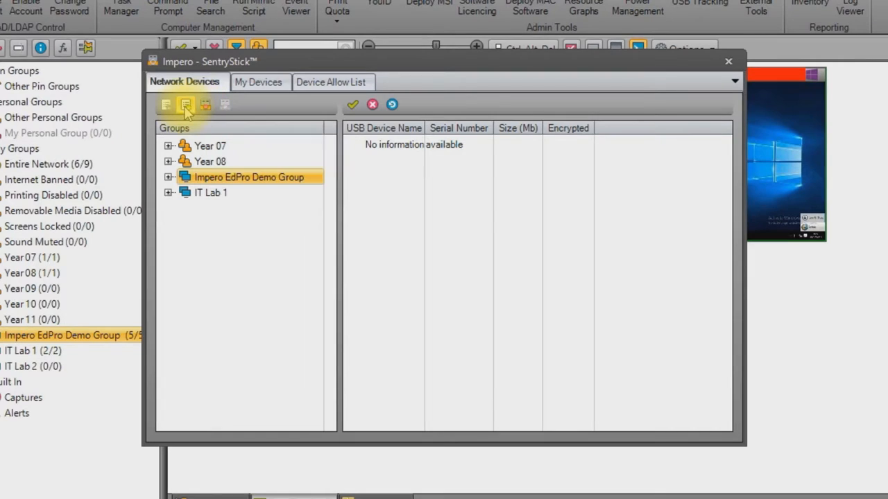
{"action": "mouse_move", "coordinate": [186, 104]}
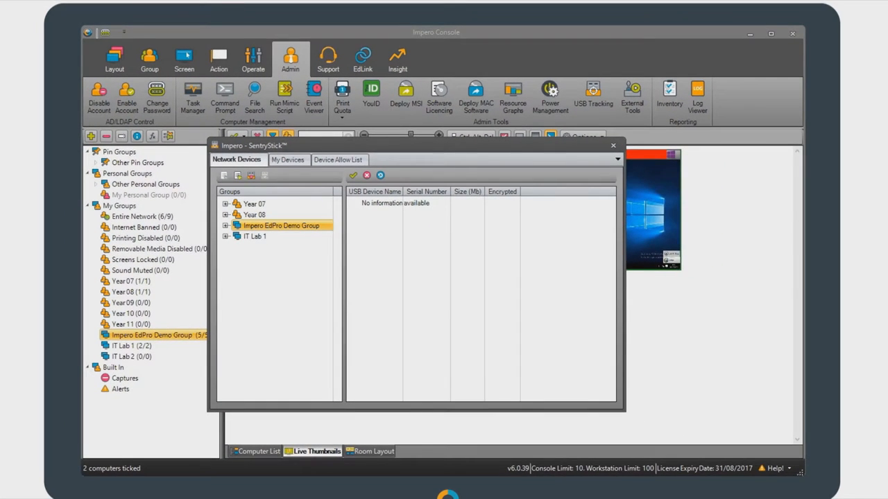
Close the SentryStick USB device management window.
{"action": "left_click", "coordinate": [444, 249]}
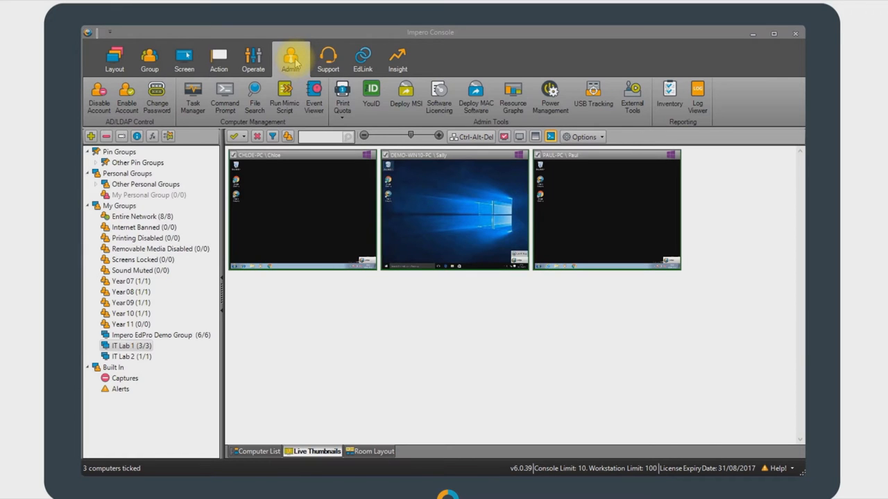
Generate IT Lab 1's power usage report from a 2016 start date.
{"action": "left_click", "coordinate": [550, 94]}
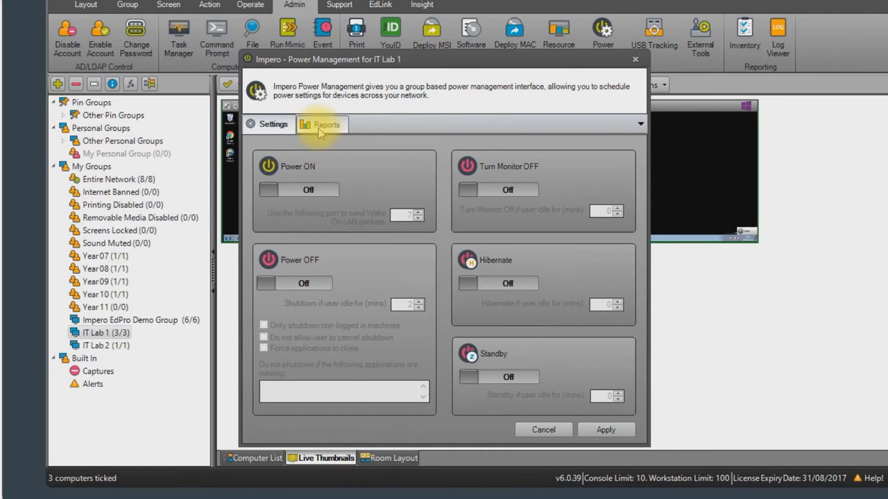
{"action": "left_click", "coordinate": [321, 124]}
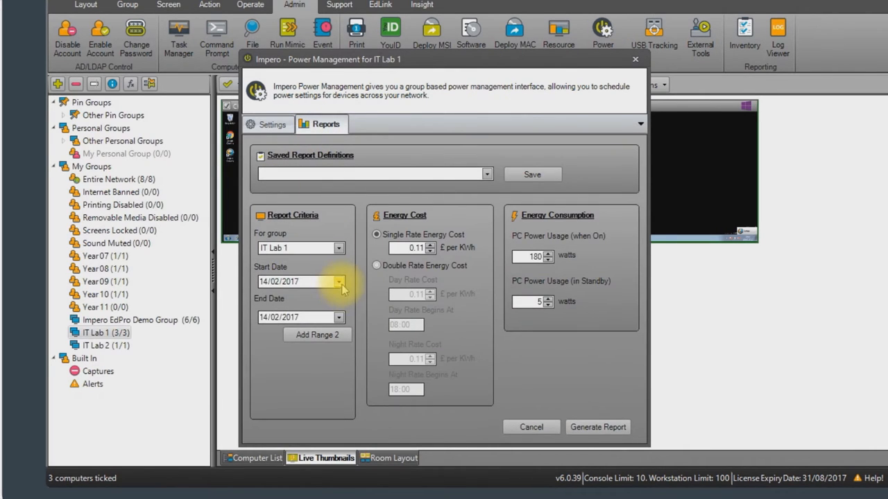
{"action": "left_click", "coordinate": [338, 281]}
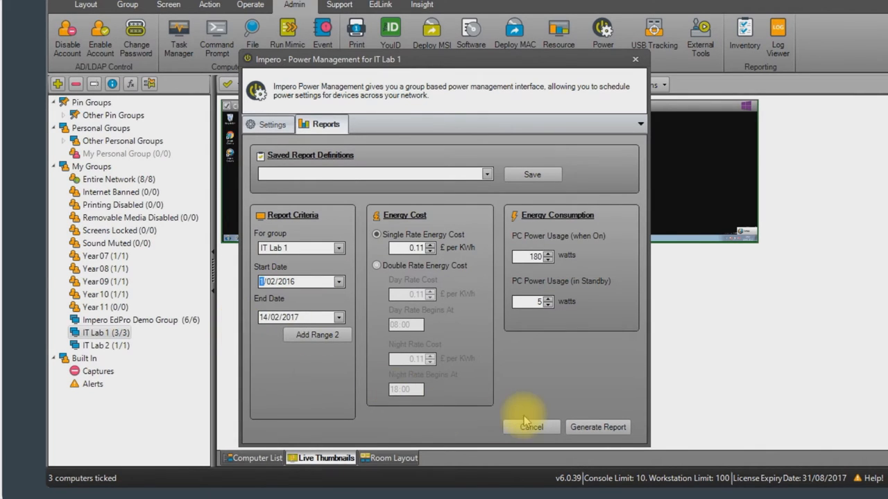
{"action": "left_click", "coordinate": [597, 427]}
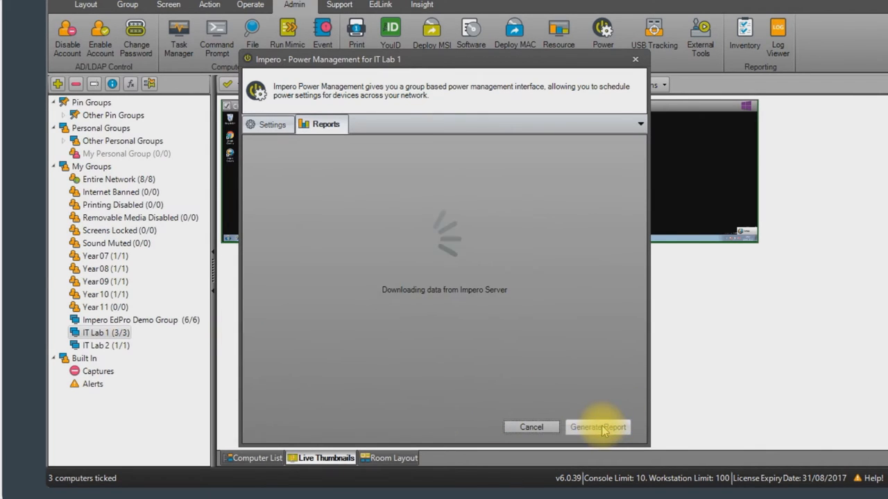
{"action": "left_click", "coordinate": [597, 427]}
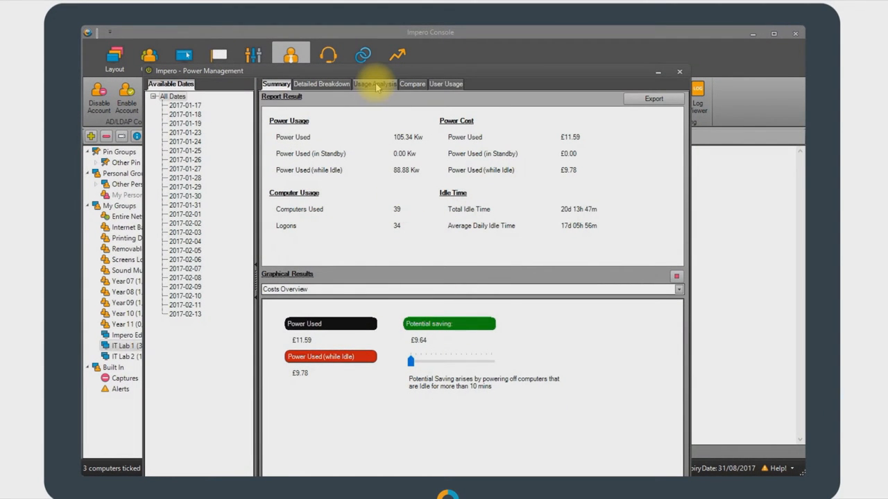
View Usage Analysis > Group Utilisation for IT Lab 1, then close the report.
{"action": "left_click", "coordinate": [374, 84]}
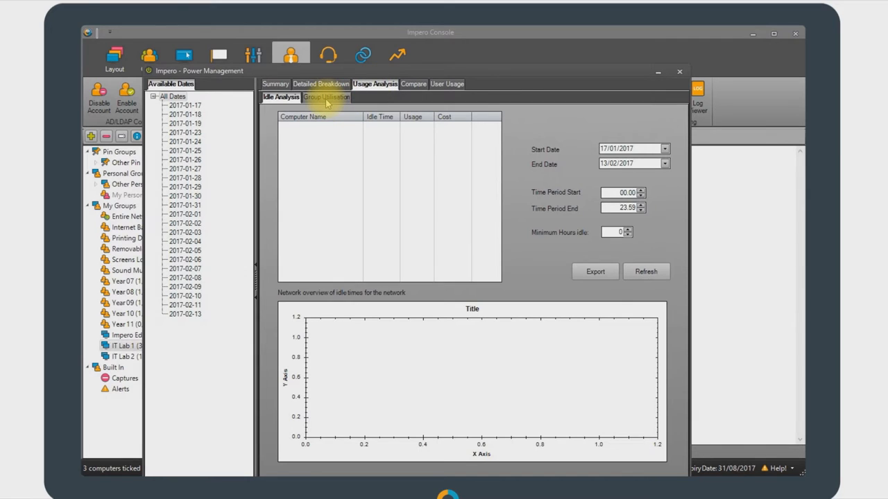
{"action": "left_click", "coordinate": [325, 96]}
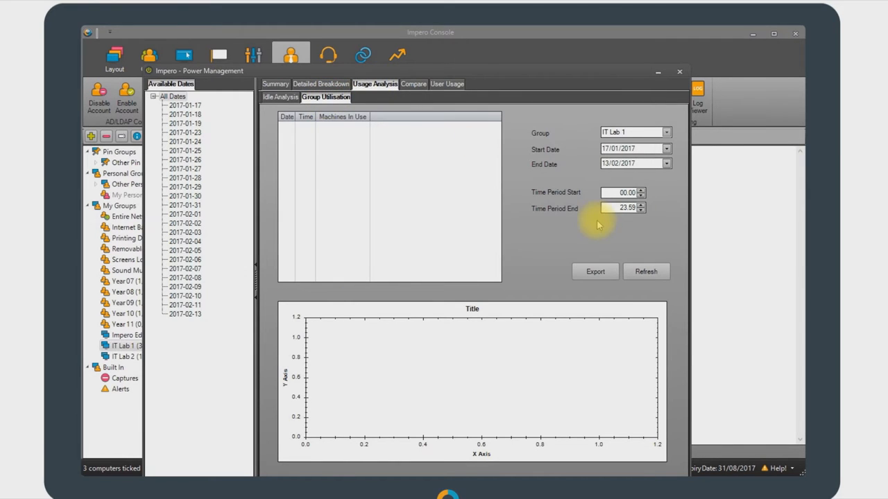
{"action": "left_click", "coordinate": [646, 271]}
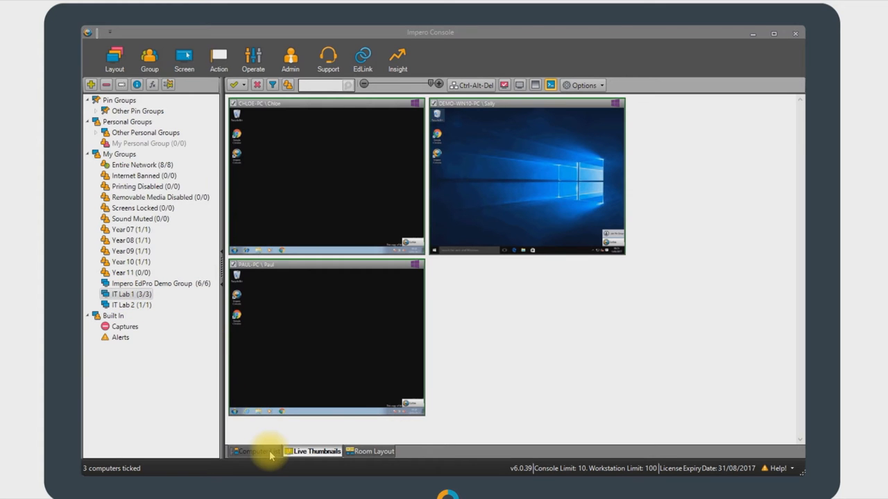
{"action": "left_click", "coordinate": [253, 451]}
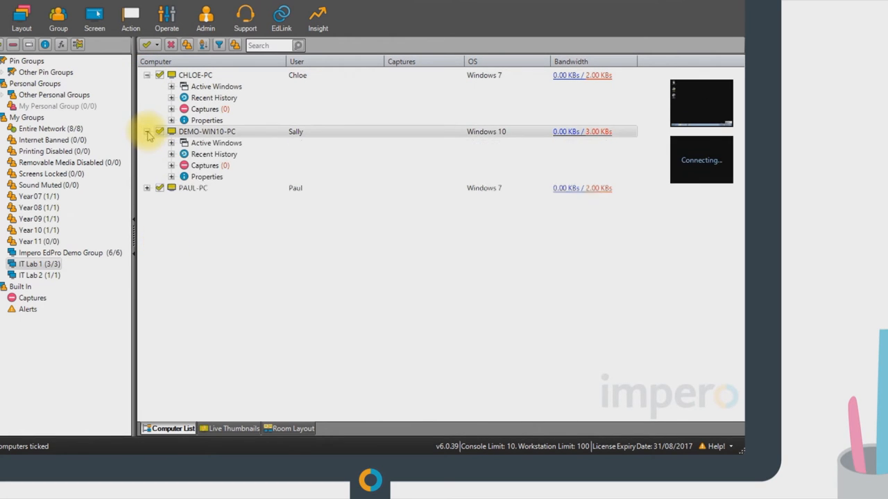
{"action": "left_click", "coordinate": [171, 120]}
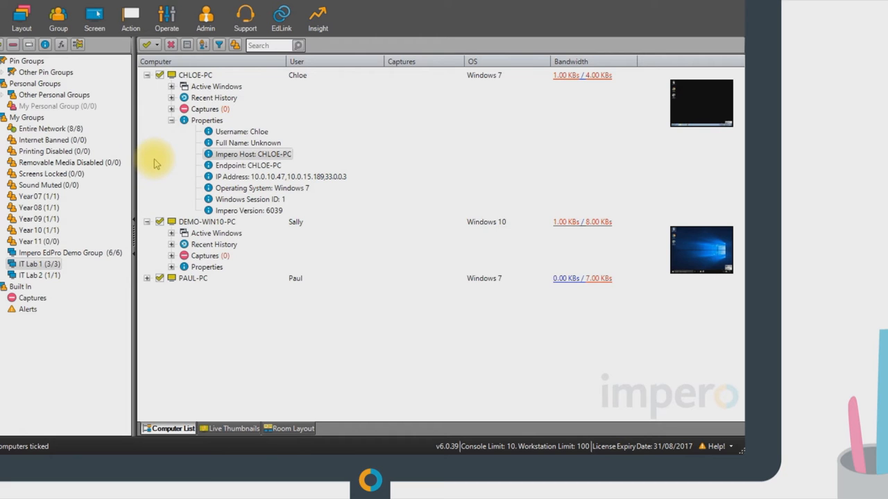
{"action": "left_click", "coordinate": [172, 98]}
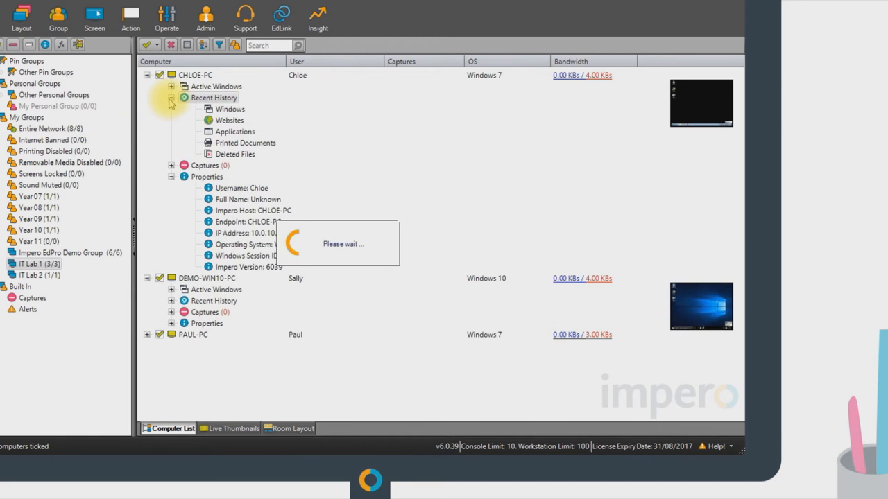
{"action": "left_click", "coordinate": [197, 109]}
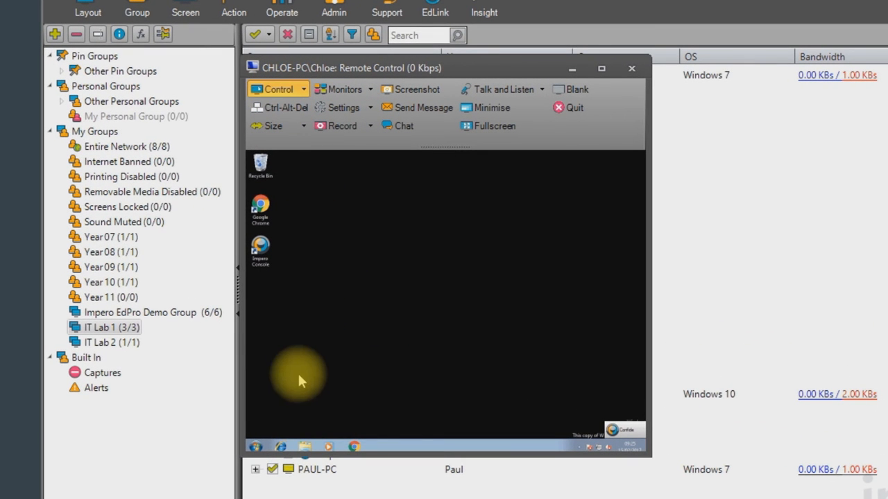
{"action": "left_click", "coordinate": [256, 446]}
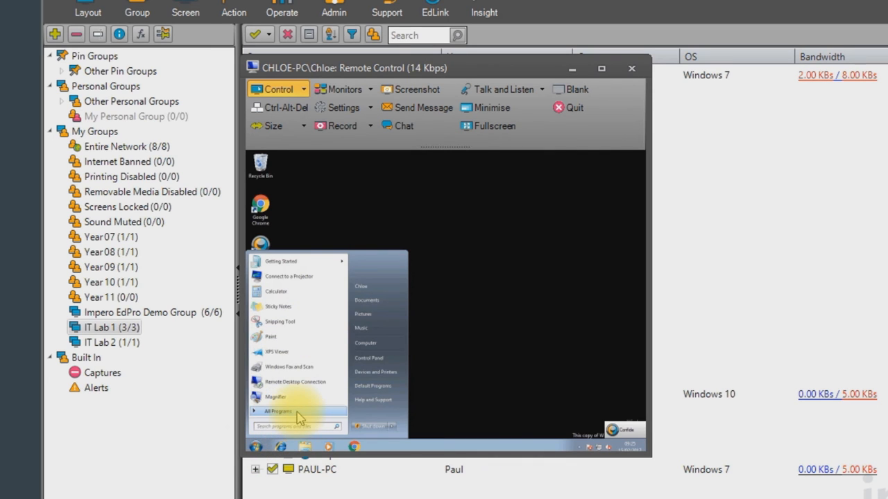
{"action": "left_click", "coordinate": [279, 412]}
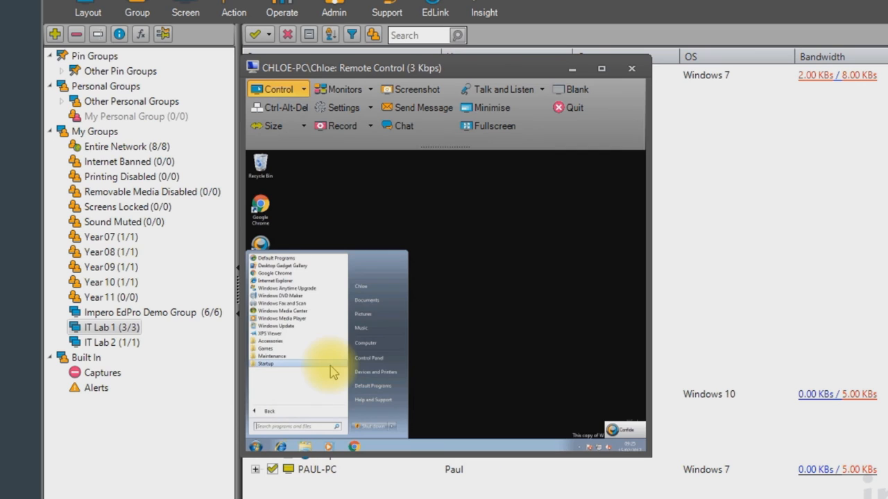
{"action": "mouse_move", "coordinate": [451, 312]}
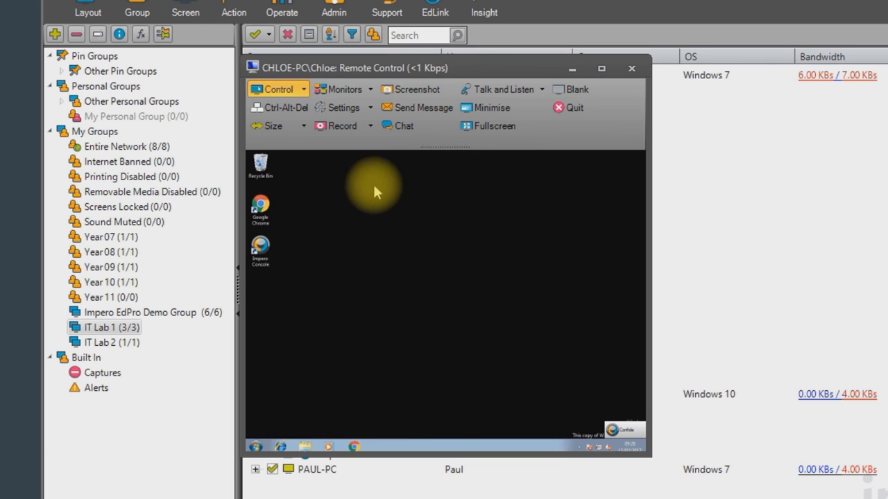
{"action": "left_click", "coordinate": [371, 126]}
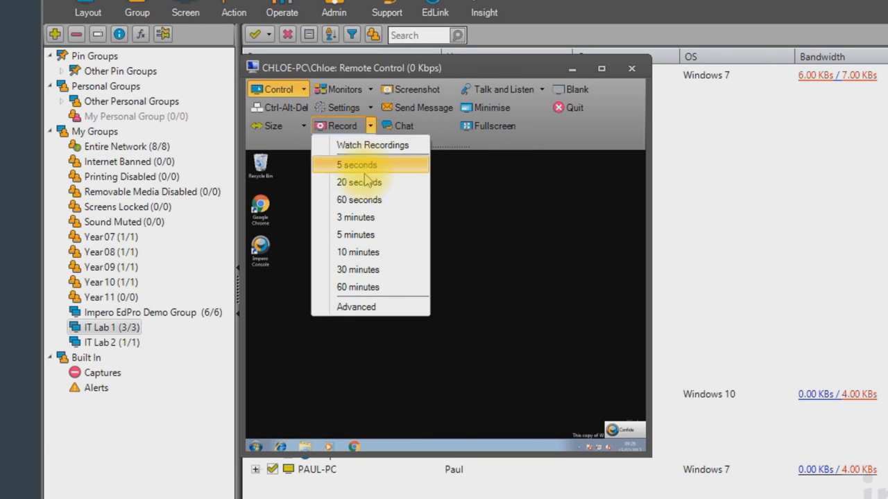
{"action": "mouse_move", "coordinate": [365, 182]}
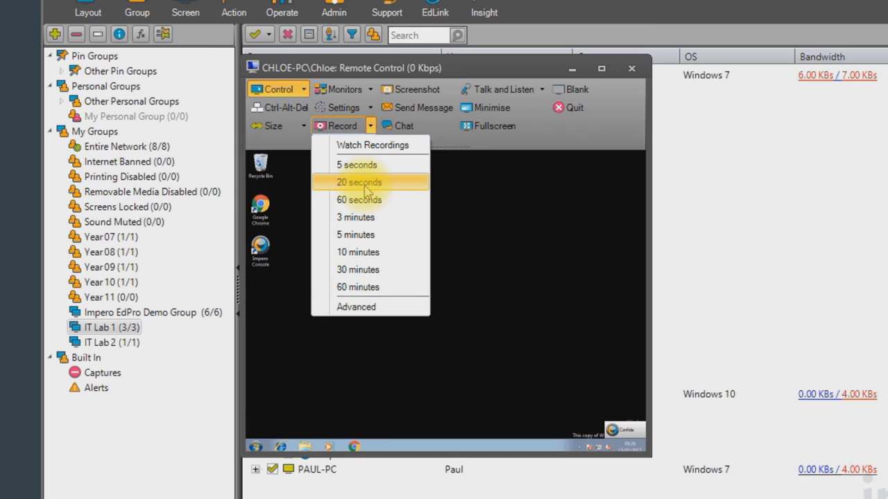